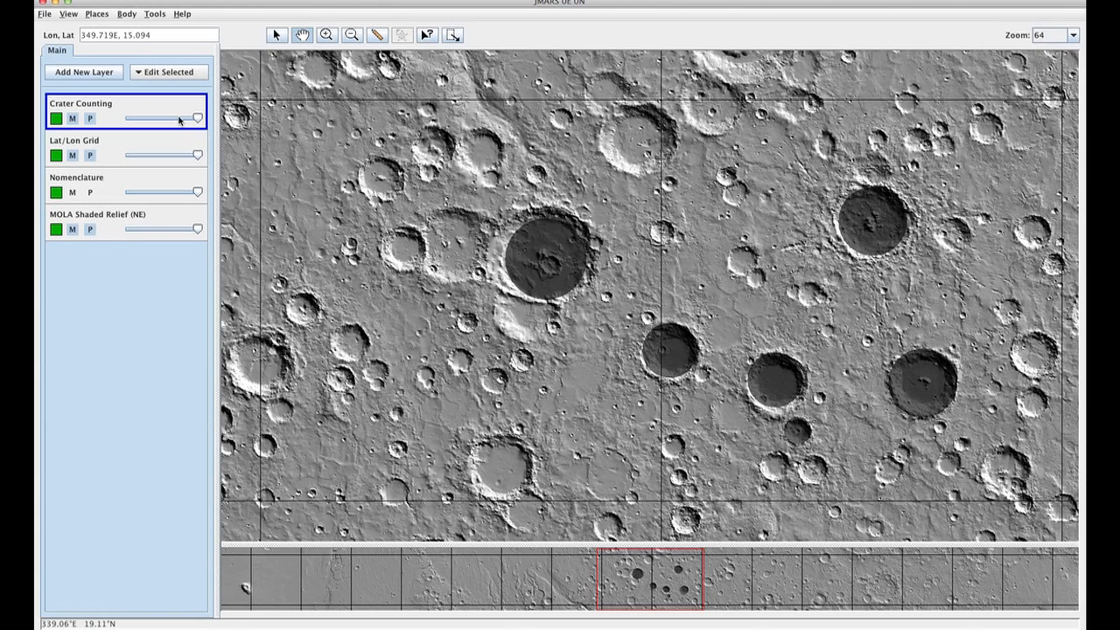
pyautogui.moveTo(365, 238)
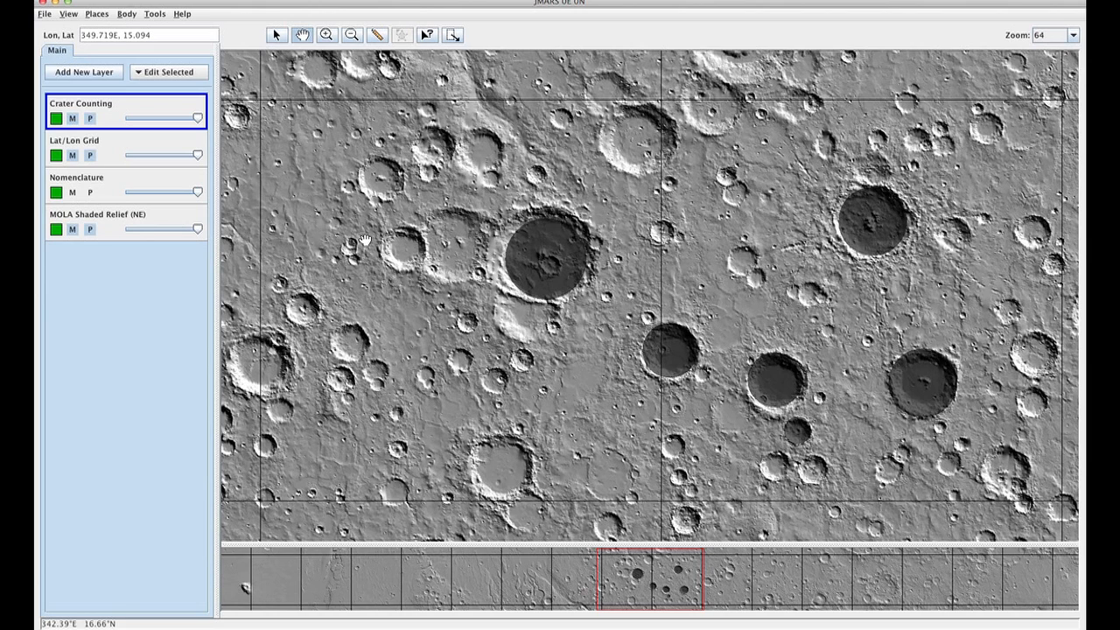
pyautogui.moveTo(651, 347)
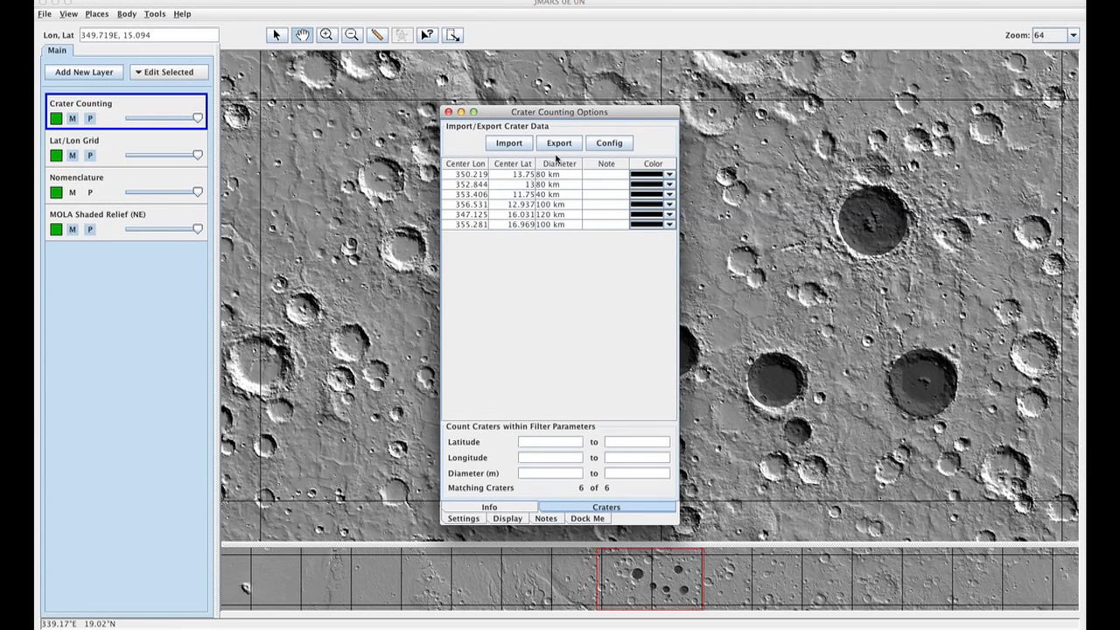
# Export the counted craters as a CSV shape file named craterTest on the Desktop
pyautogui.click(560, 143)
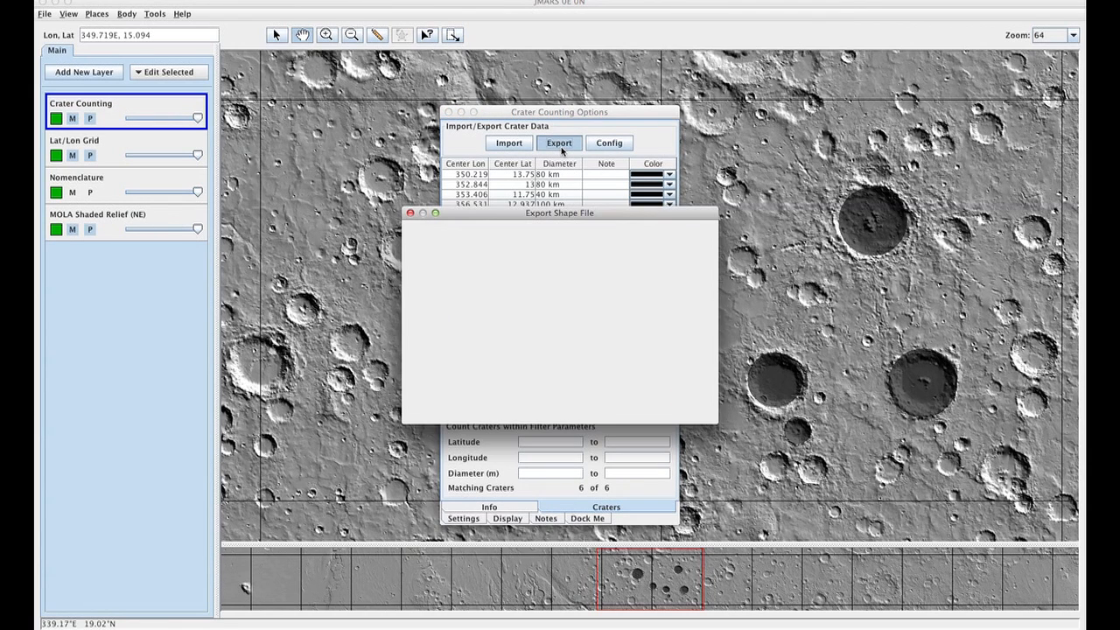
pyautogui.click(558, 143)
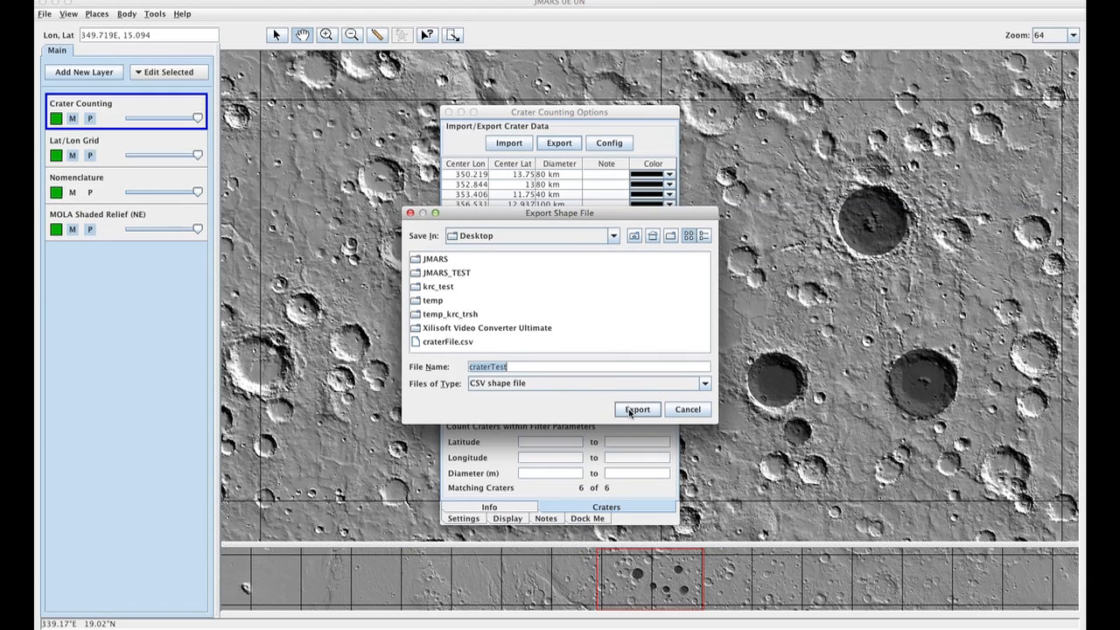
pyautogui.click(637, 410)
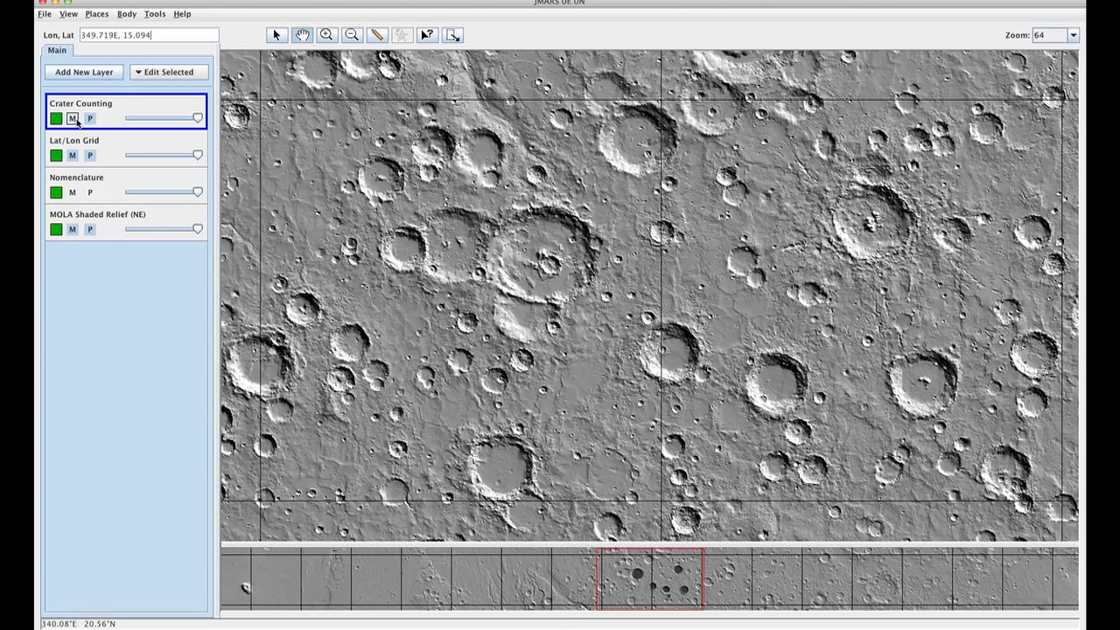
# Add a Custom Shape layer to the map and bring up its options window
pyautogui.click(72, 119)
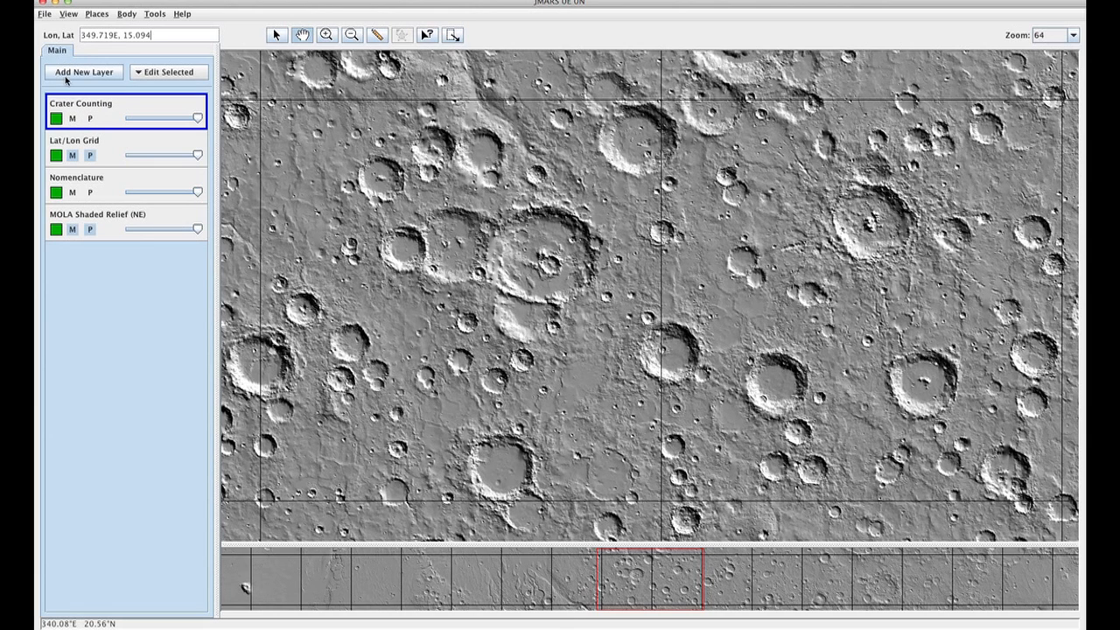
pyautogui.click(84, 72)
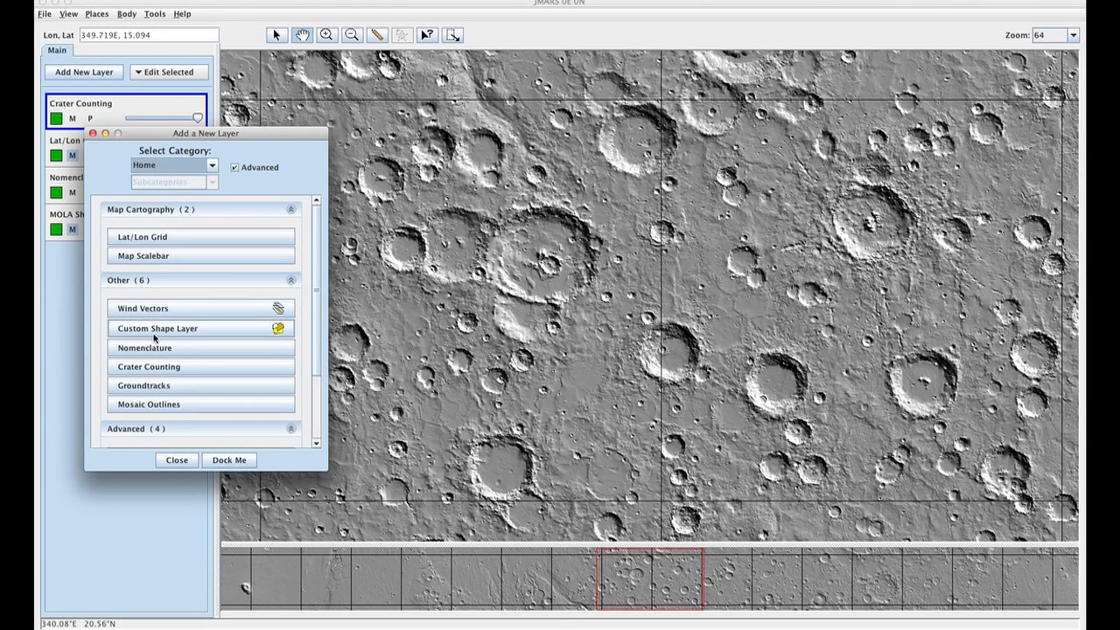
pyautogui.click(157, 329)
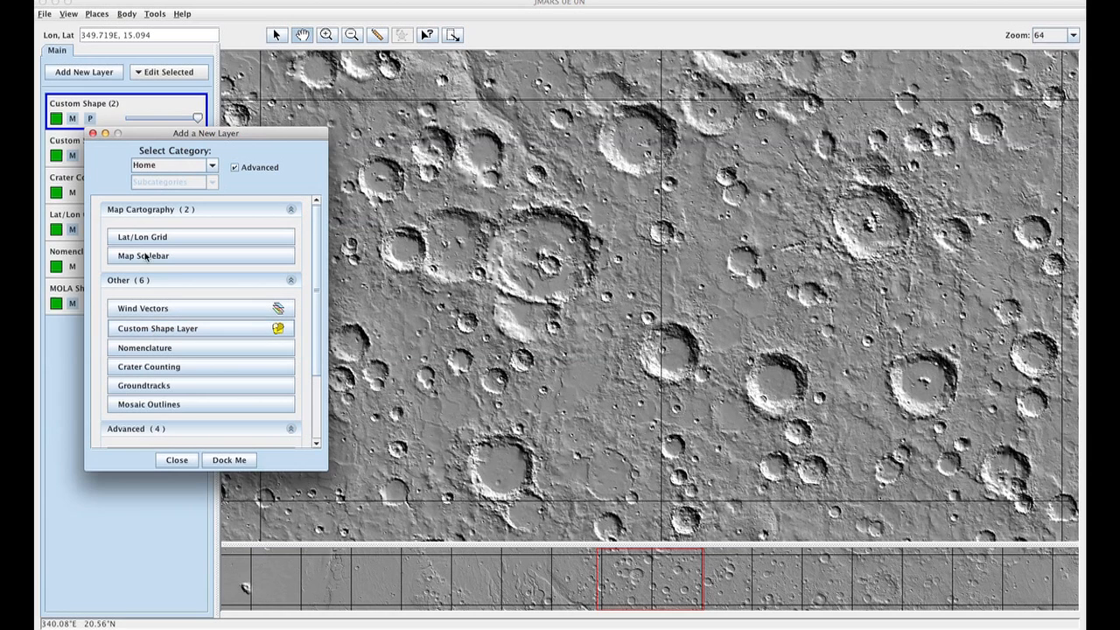
pyautogui.click(175, 458)
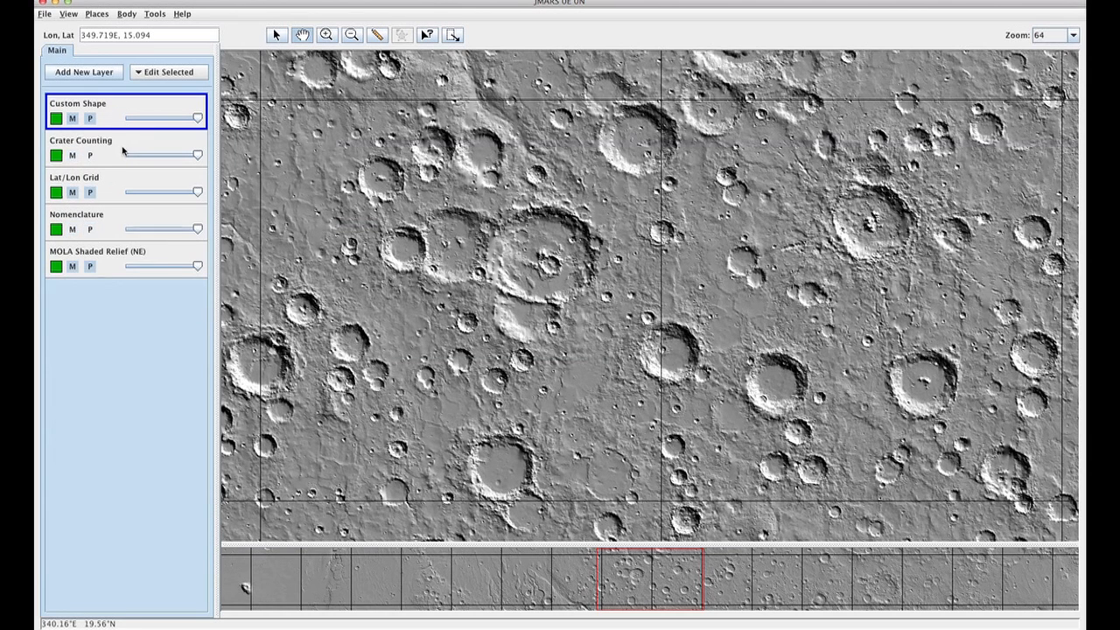
pyautogui.click(72, 118)
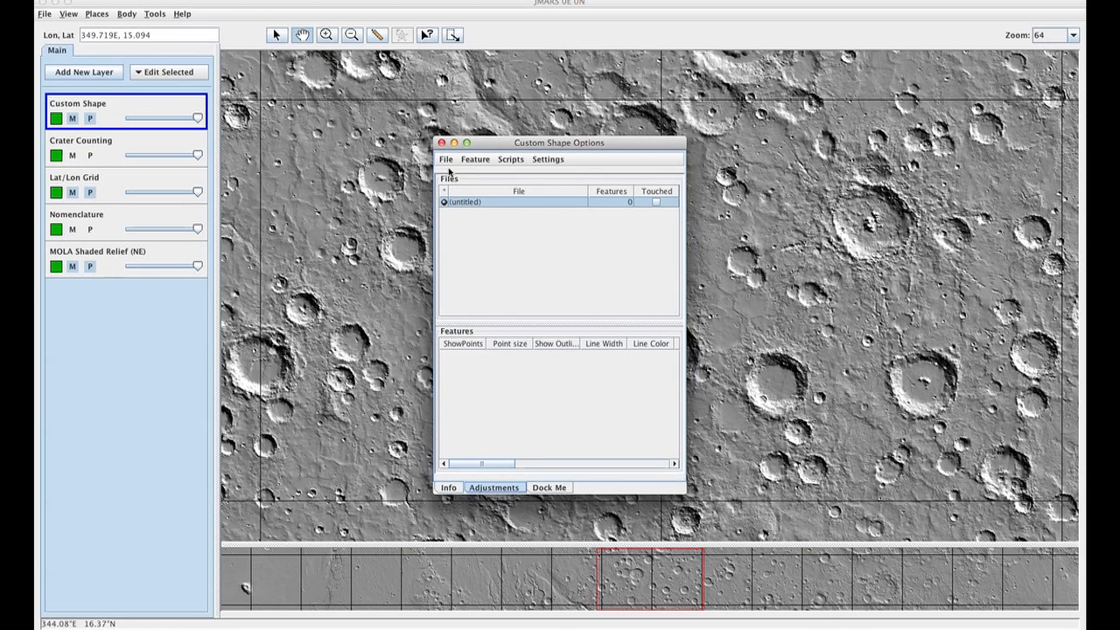
# Load craterTest.csv from the Desktop into the Custom Shape layer
pyautogui.click(445, 158)
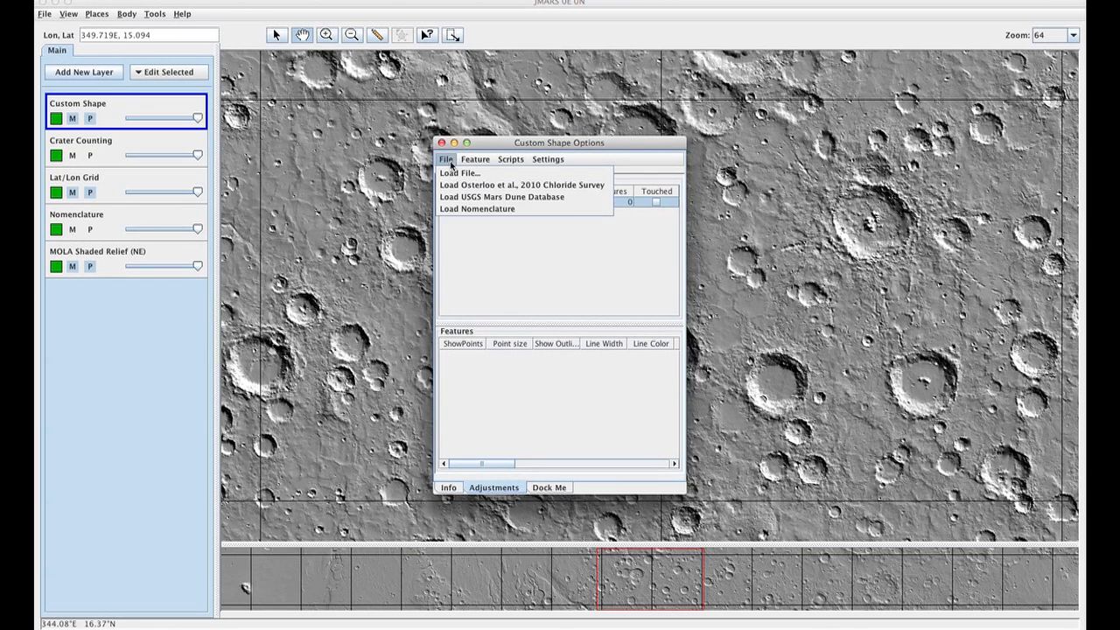
pyautogui.click(459, 173)
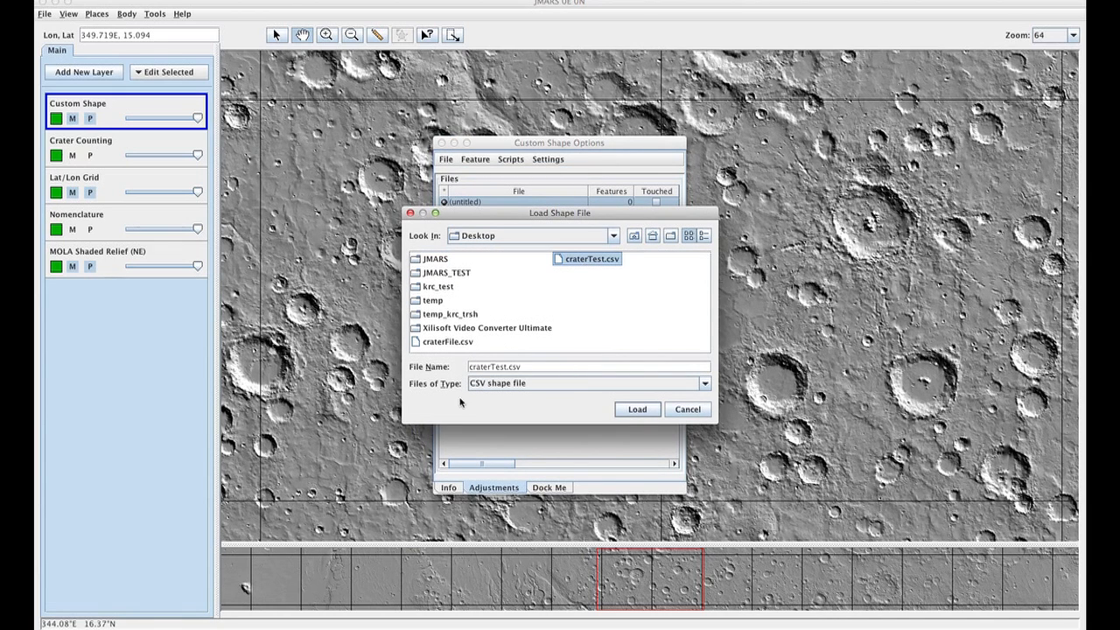
pyautogui.moveTo(623, 409)
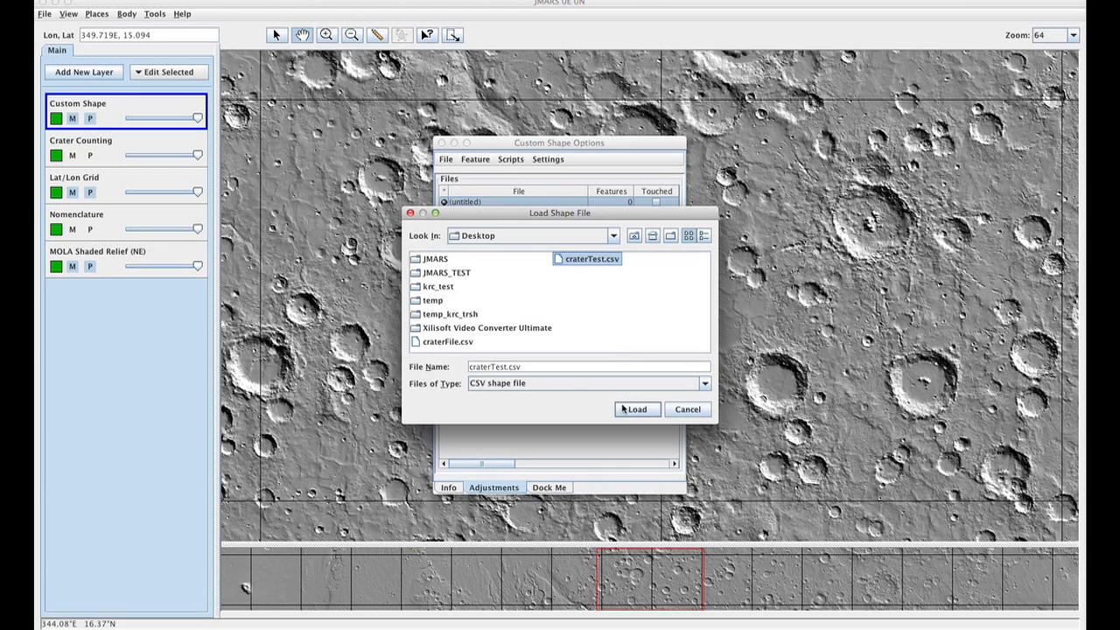
pyautogui.click(637, 409)
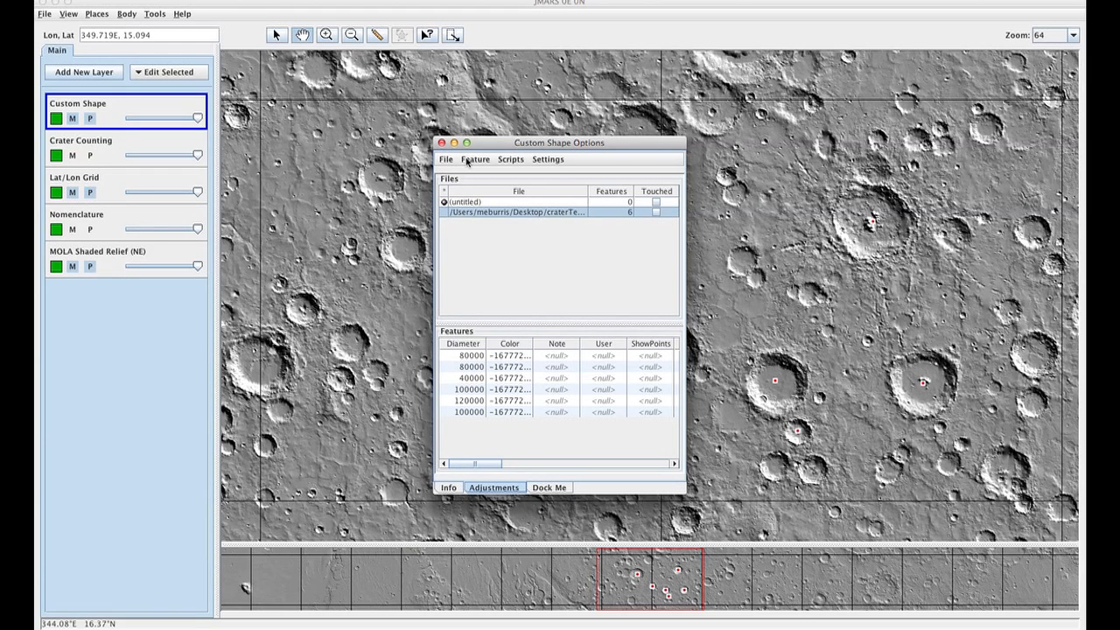
# Draw the craters as circles sized from the Diameter column, with values in metres
pyautogui.click(476, 159)
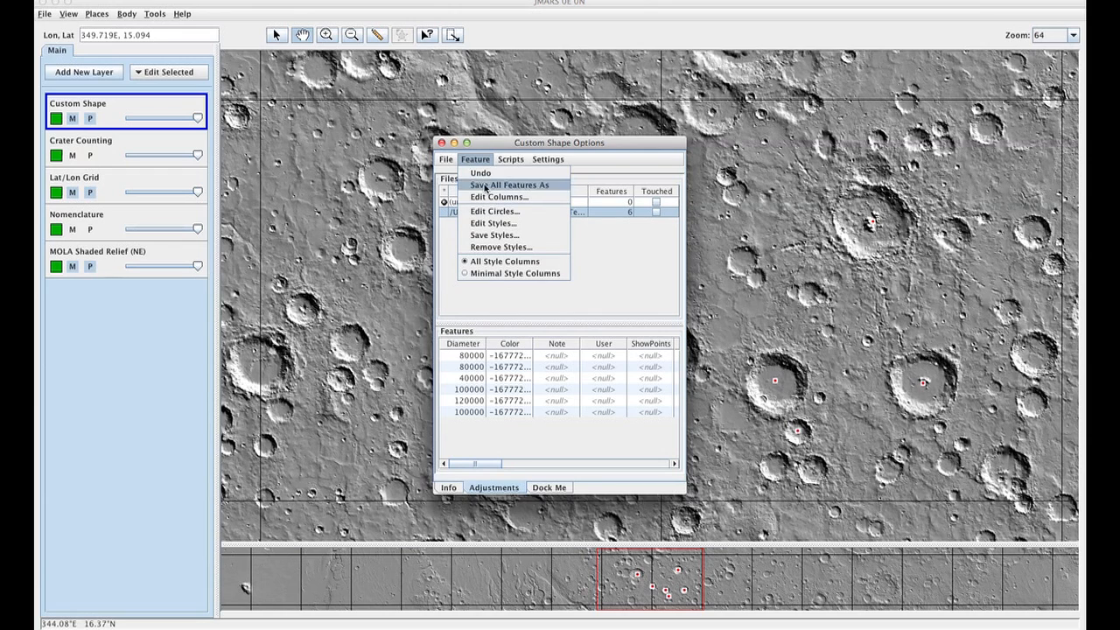
pyautogui.click(493, 210)
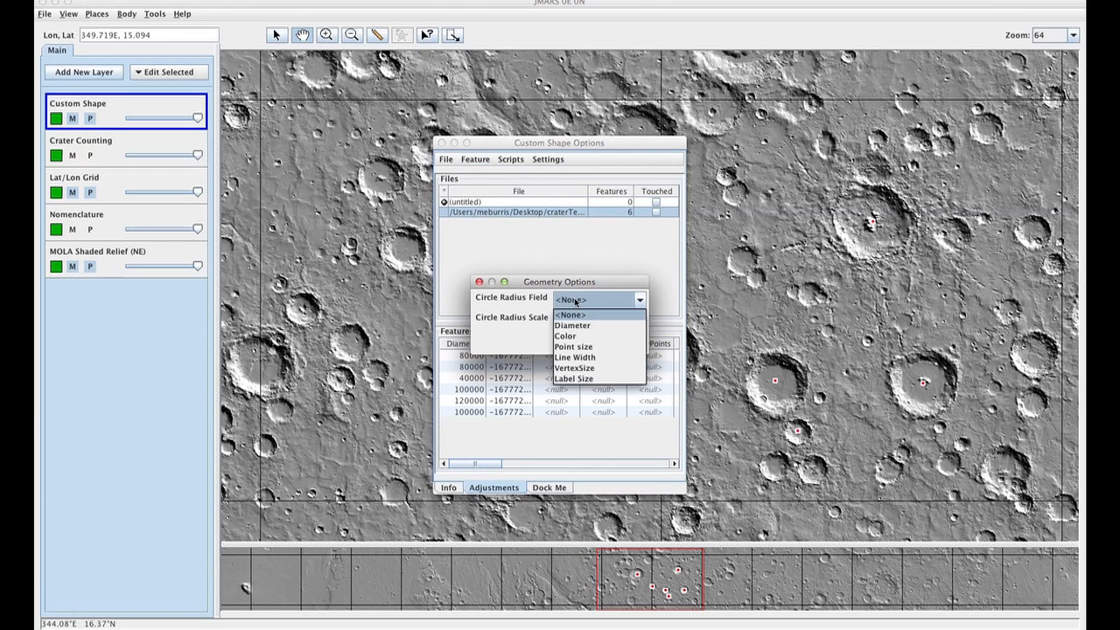
pyautogui.moveTo(577, 326)
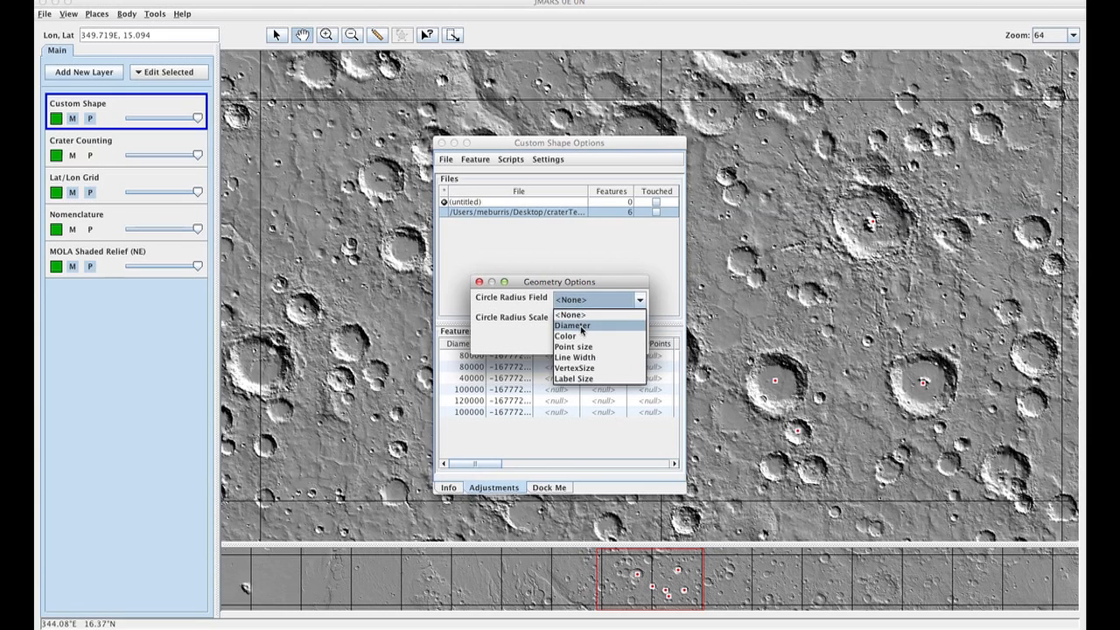
pyautogui.click(572, 323)
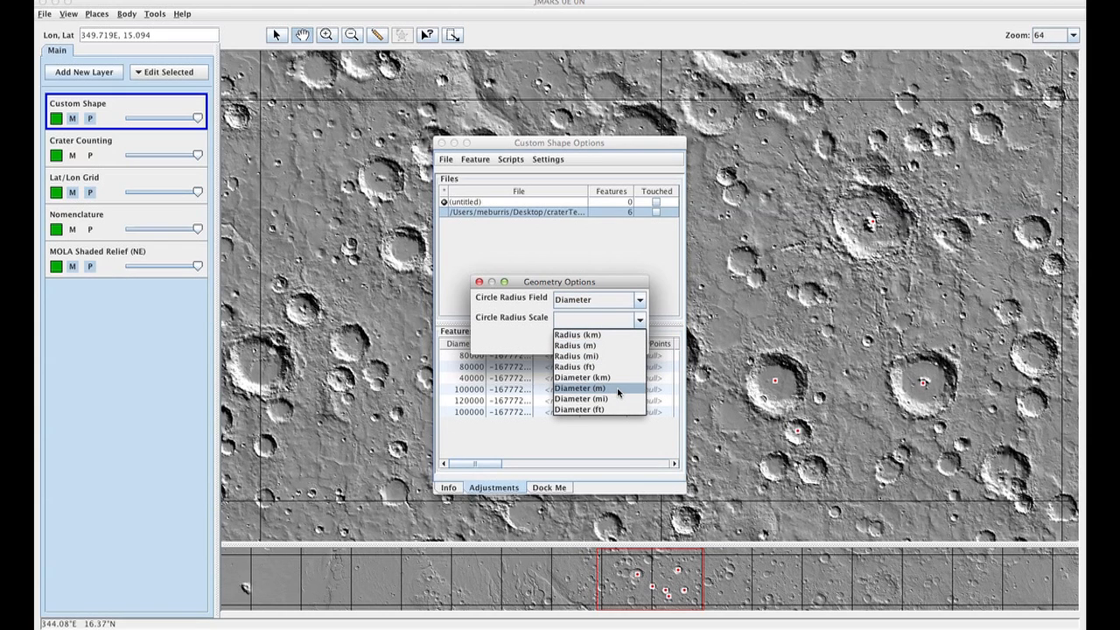
pyautogui.click(579, 389)
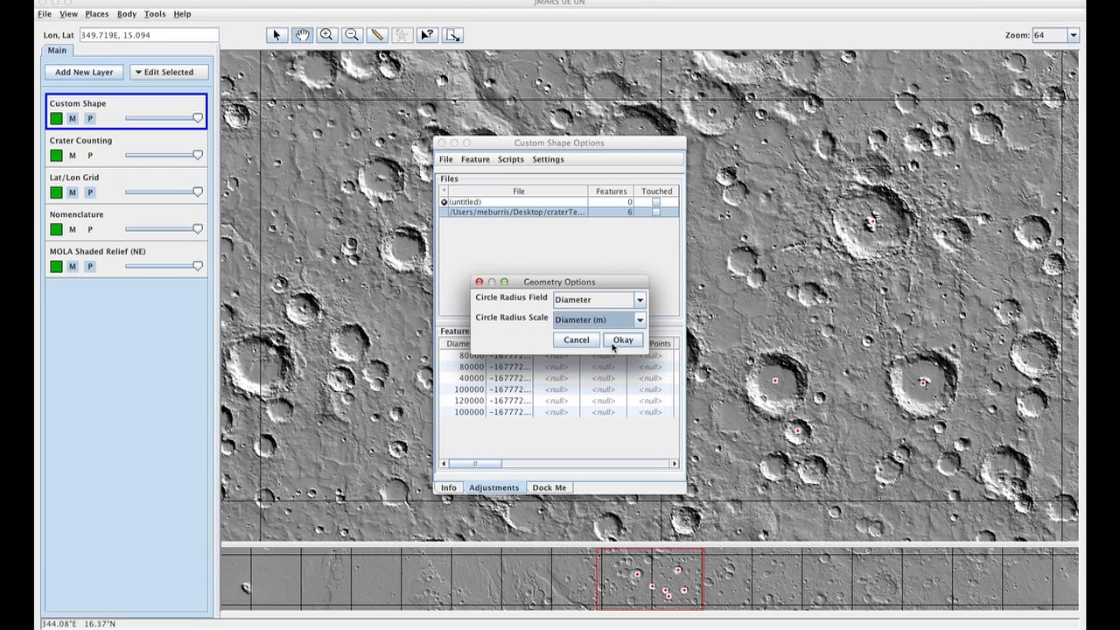
pyautogui.click(623, 340)
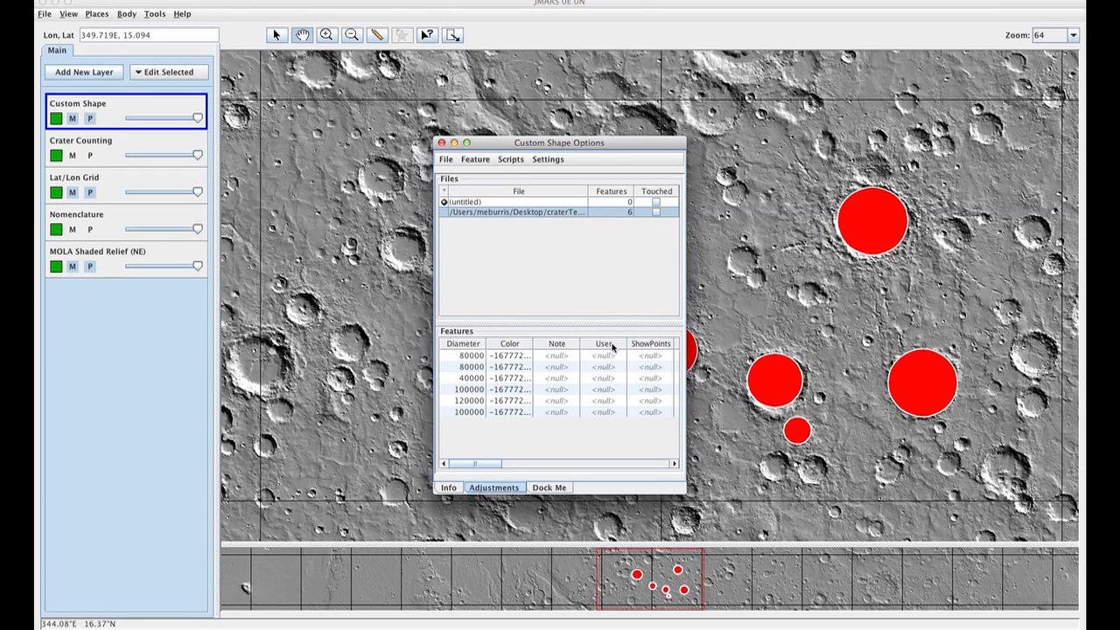
pyautogui.moveTo(786, 370)
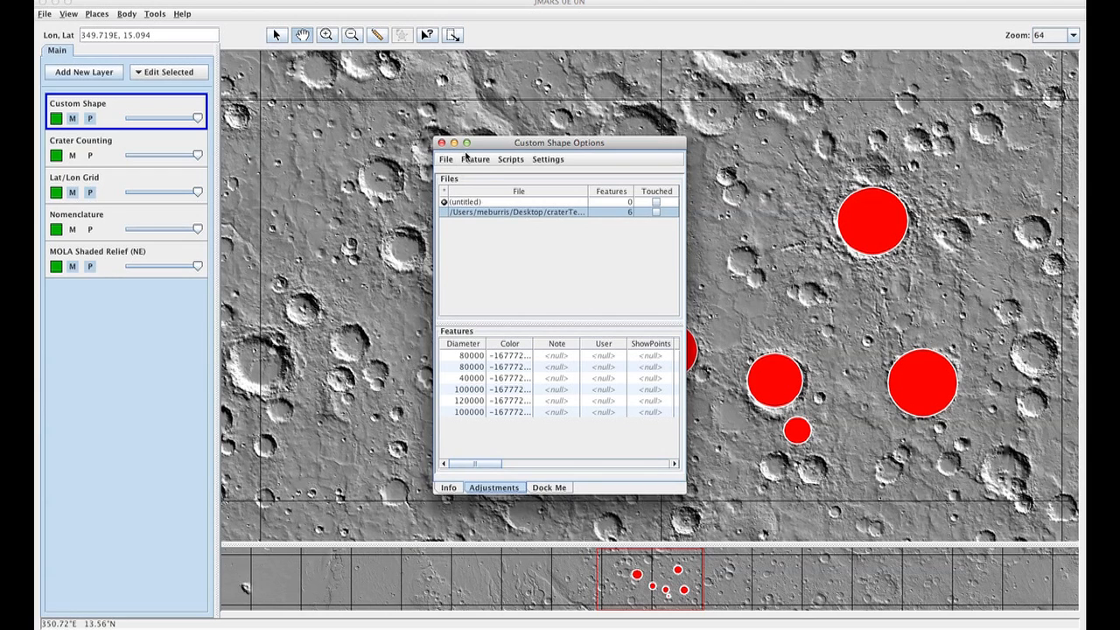
pyautogui.moveTo(488, 168)
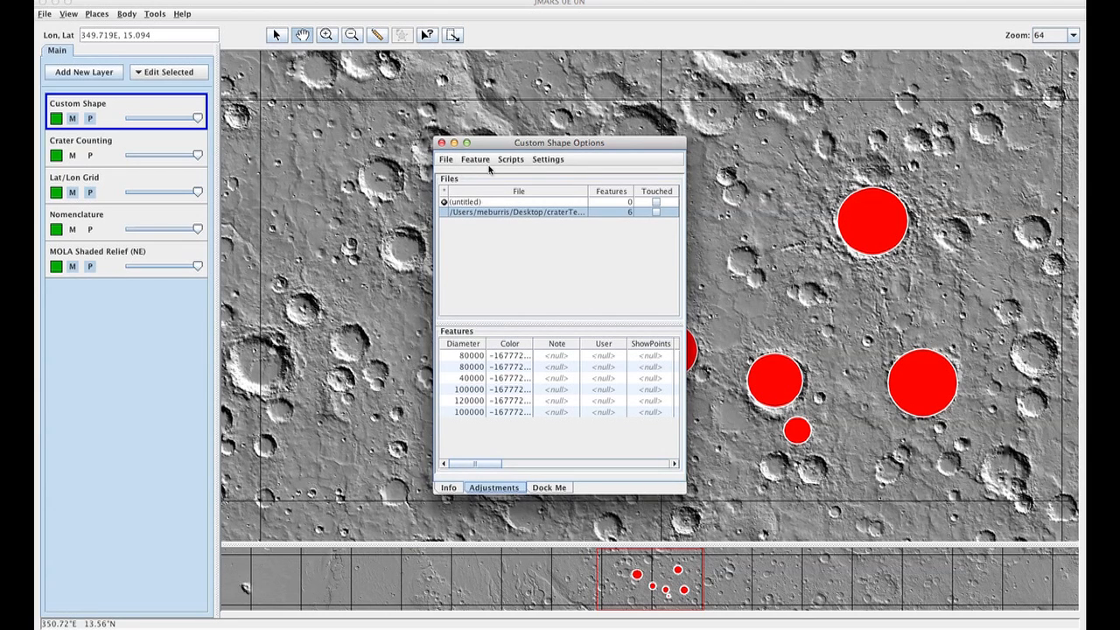
# Add a new Real Number column named Area to the shape features
pyautogui.click(476, 158)
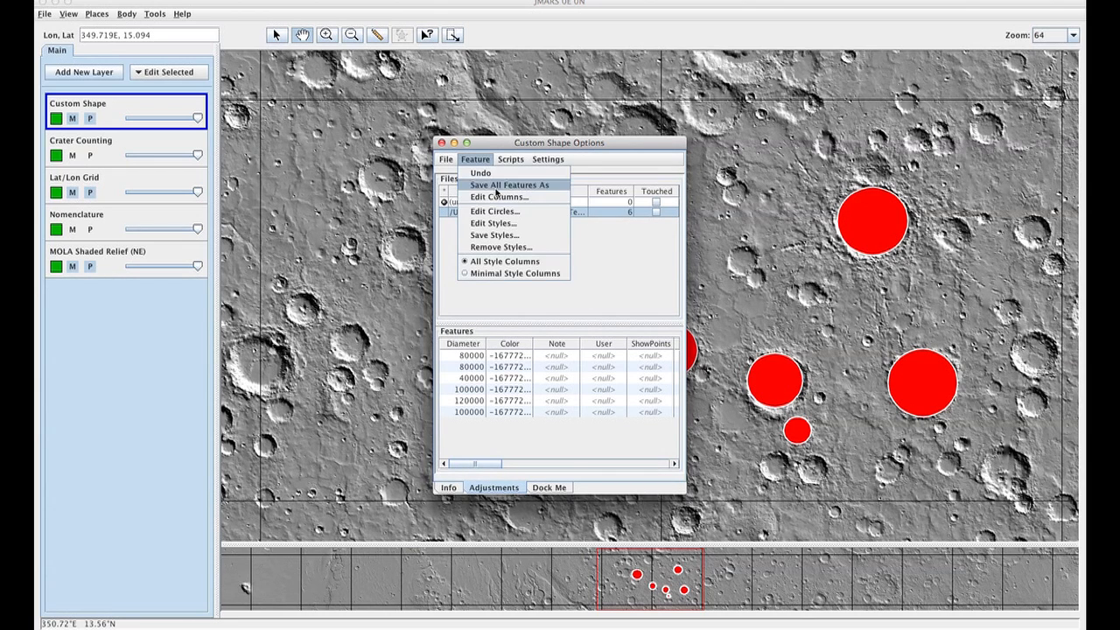
pyautogui.moveTo(499, 195)
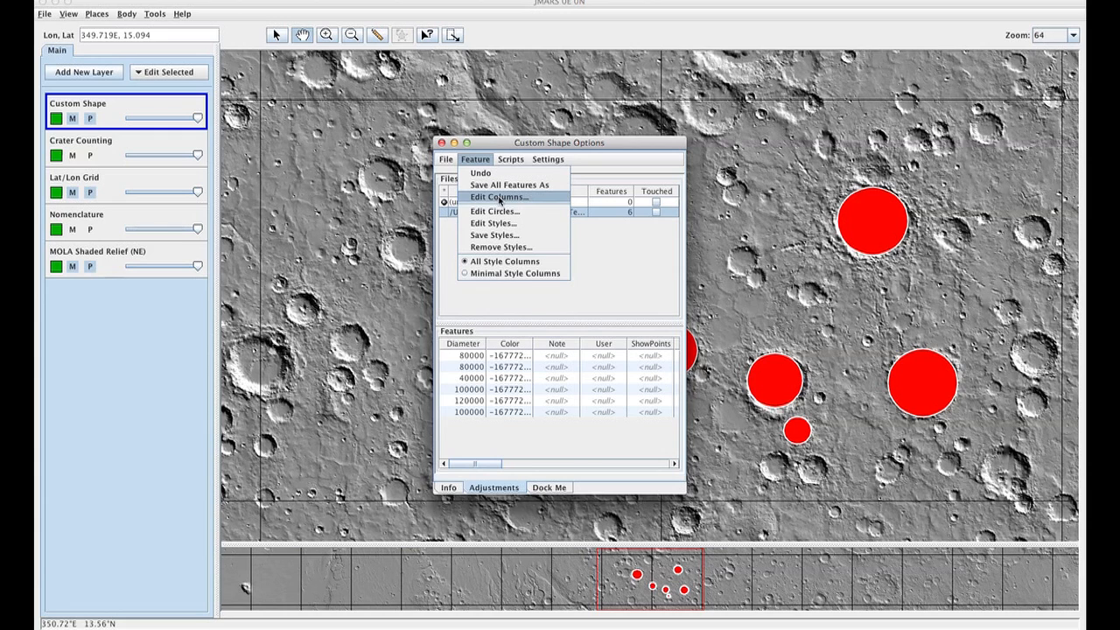
pyautogui.click(499, 196)
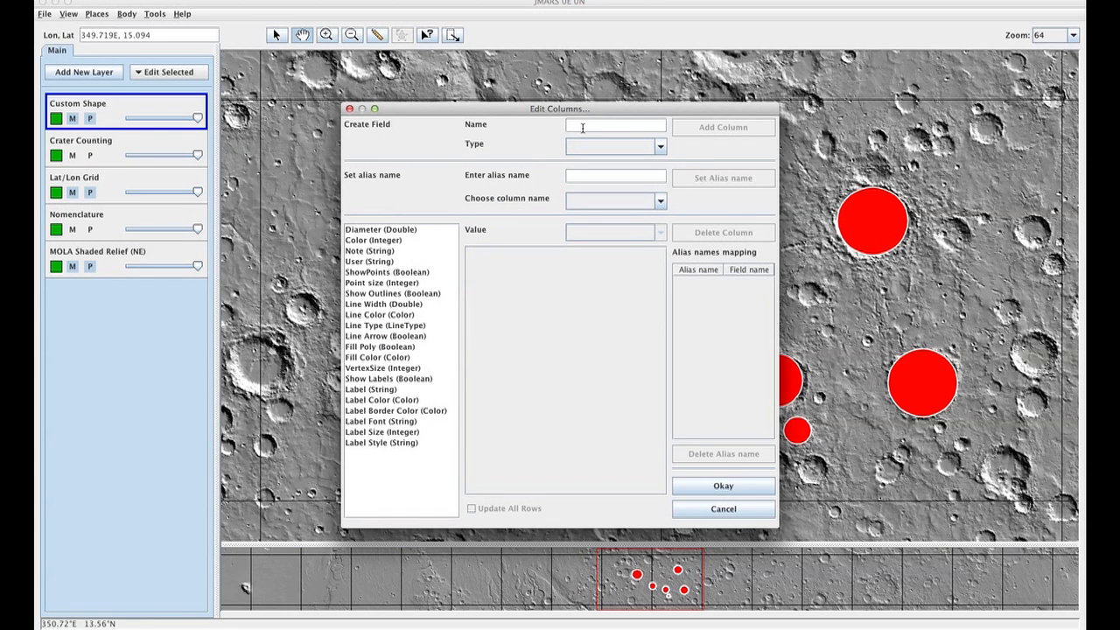
pyautogui.write('Ar')
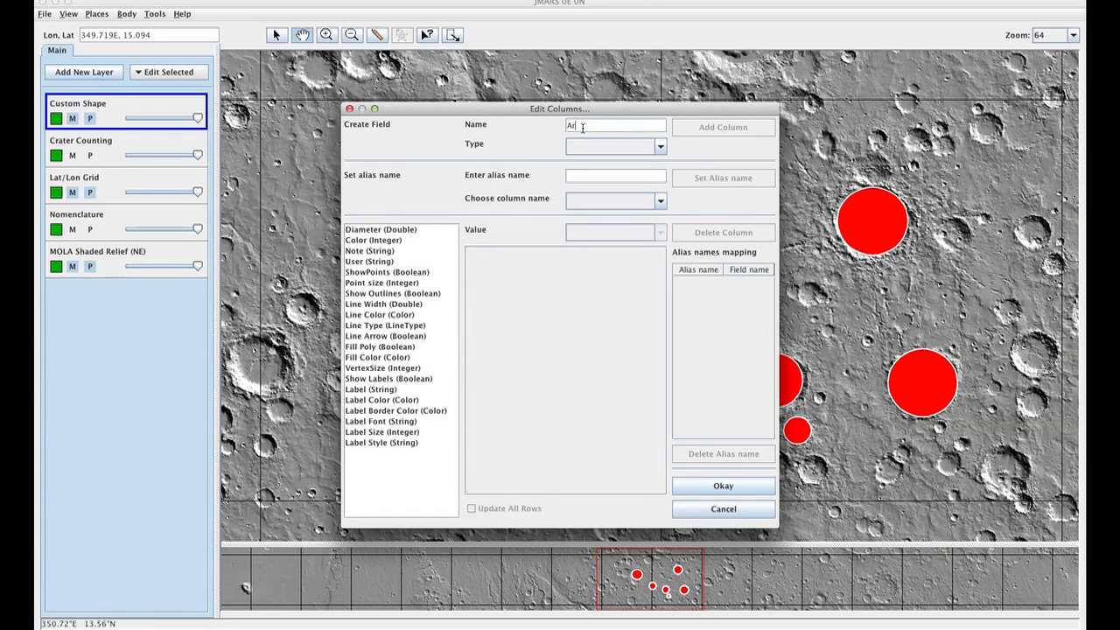
pyautogui.write('ea')
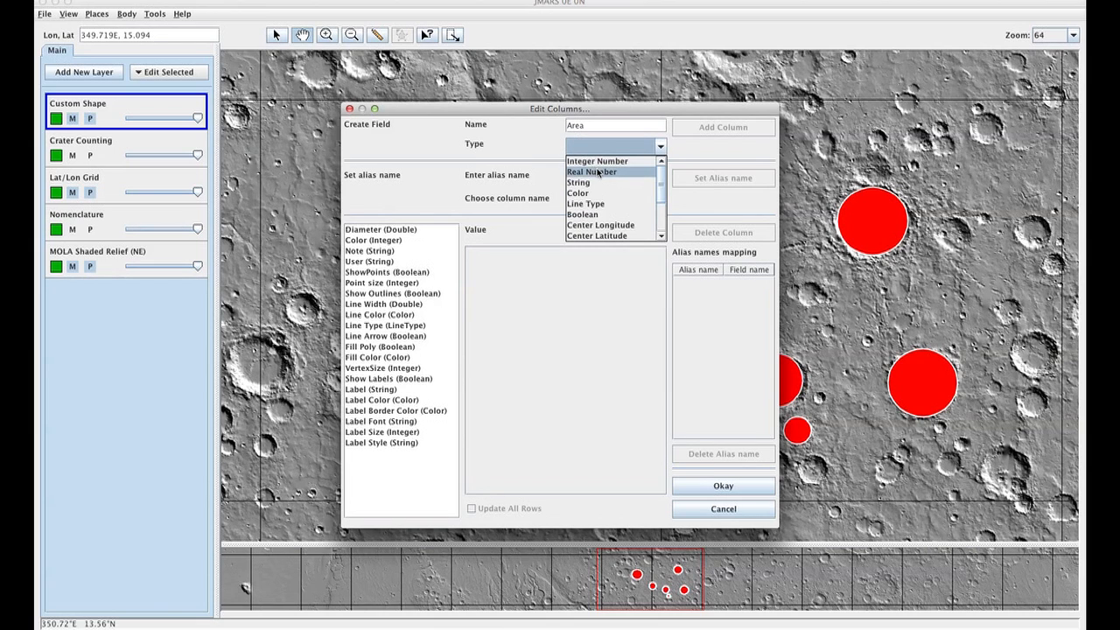
pyautogui.click(591, 172)
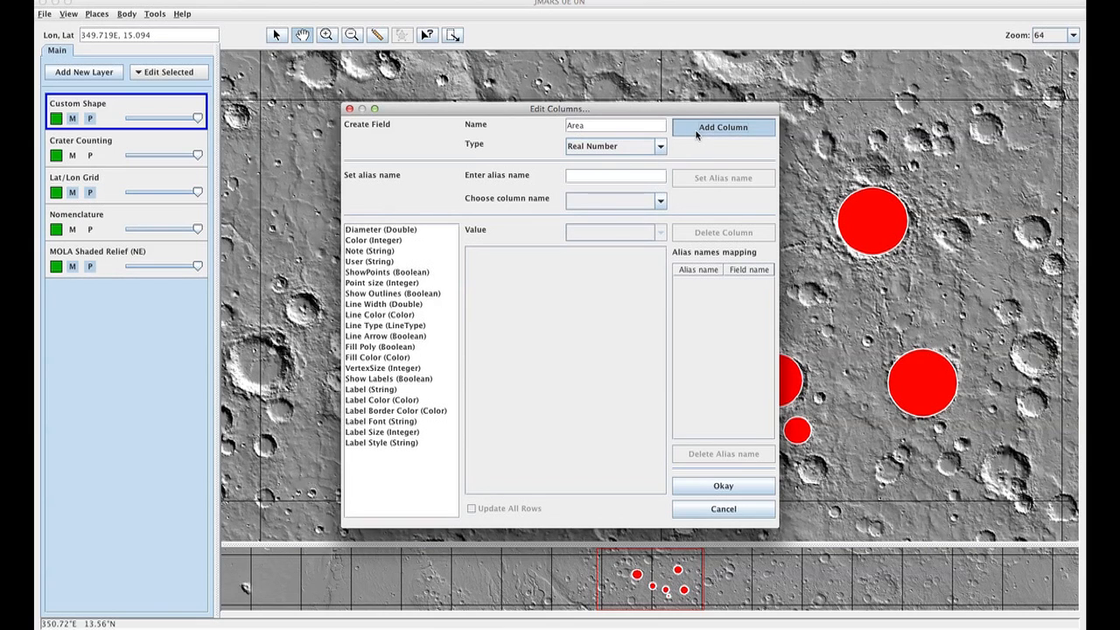
pyautogui.click(722, 126)
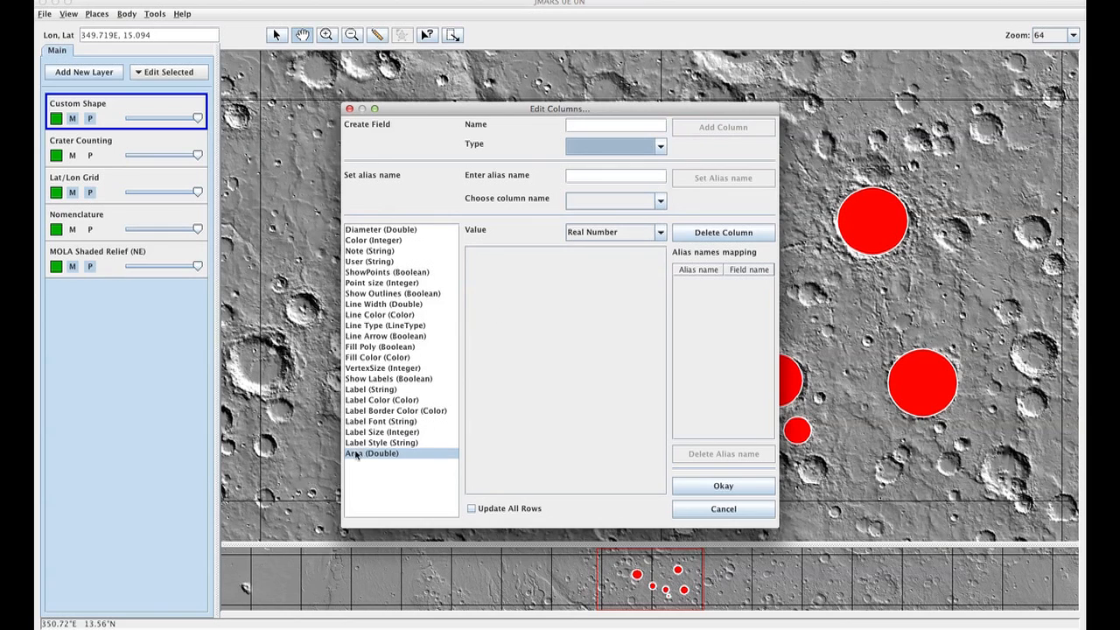
pyautogui.moveTo(354, 454)
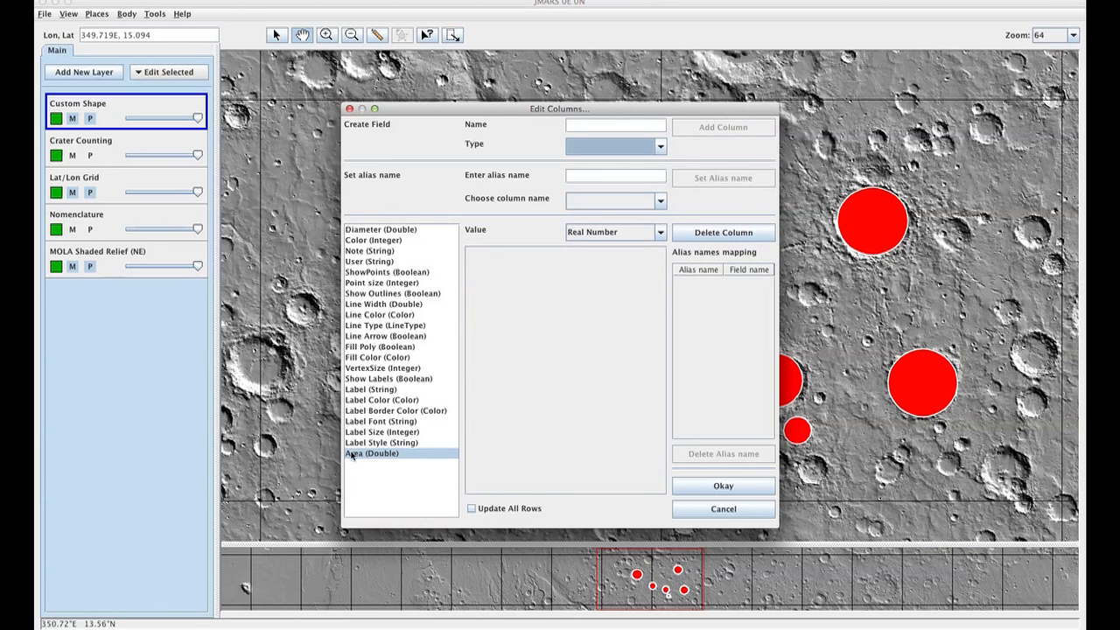
pyautogui.moveTo(384, 465)
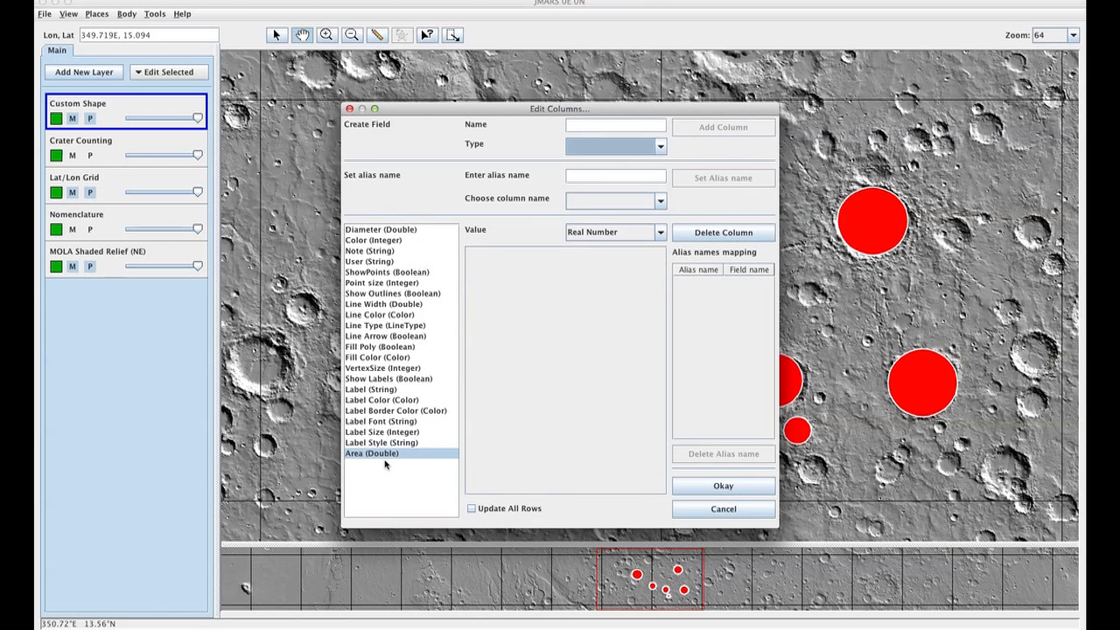
# Fill the Area column with each shape's enclosed area, updating all rows
pyautogui.click(658, 231)
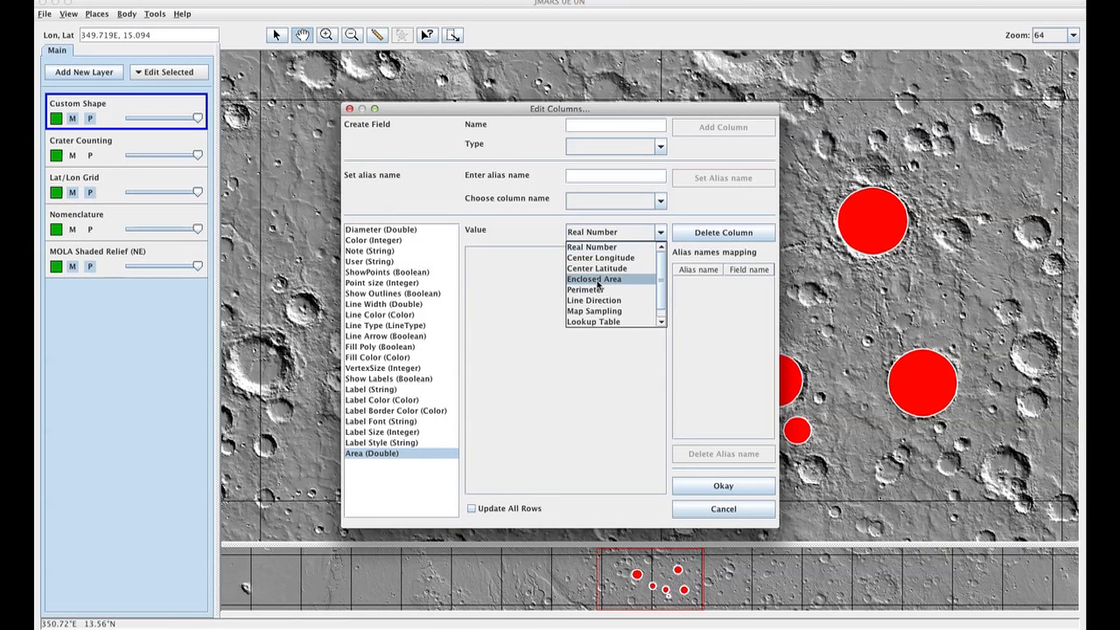
pyautogui.click(593, 280)
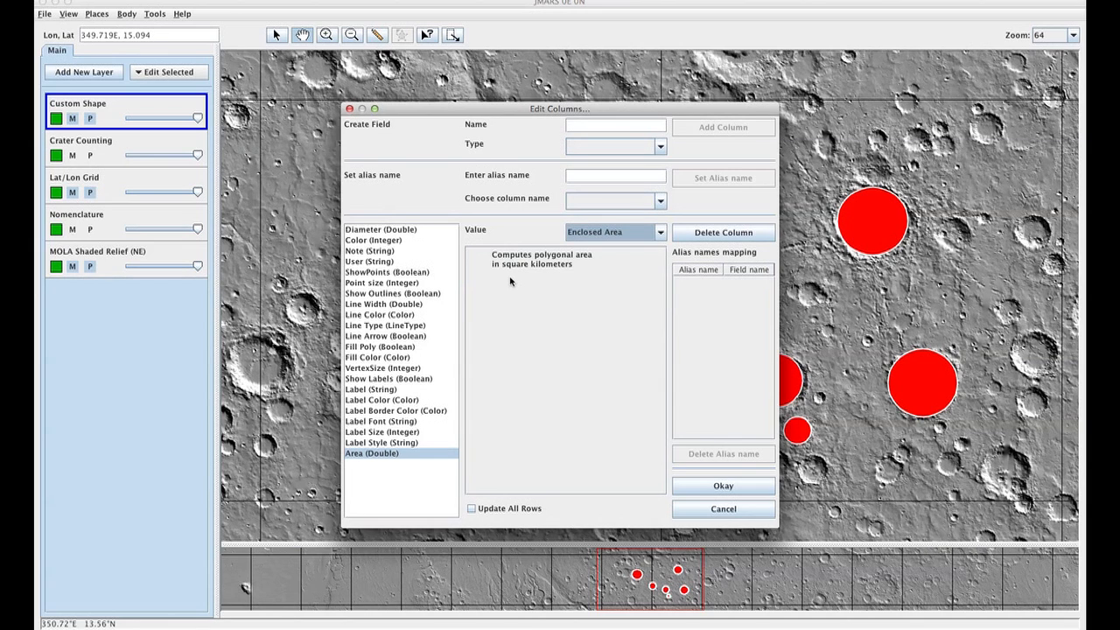
pyautogui.moveTo(528, 280)
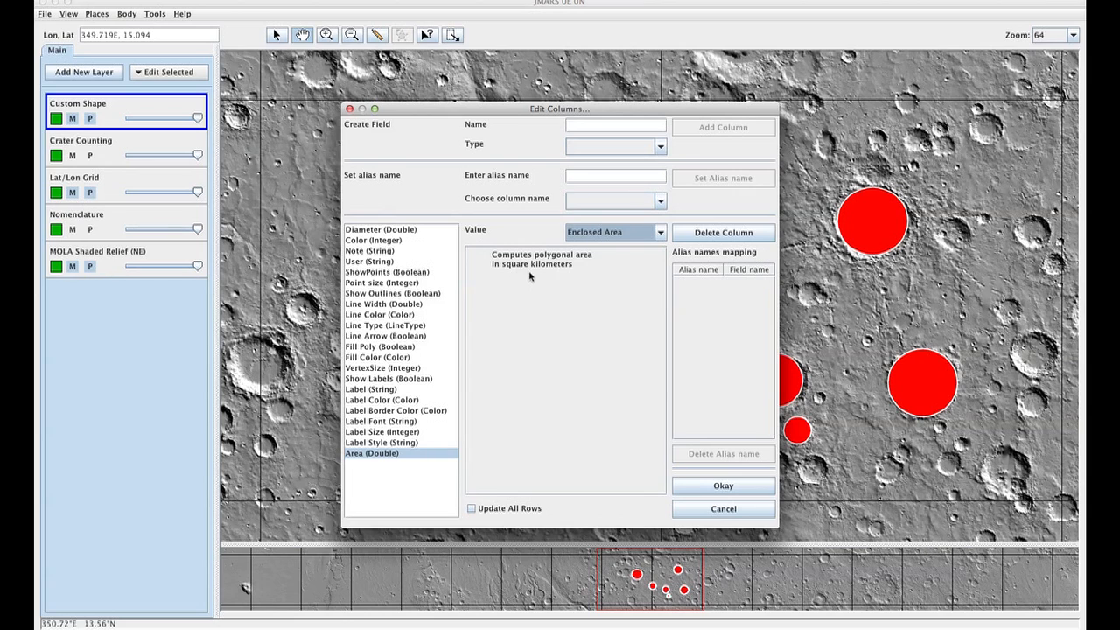
pyautogui.moveTo(516, 427)
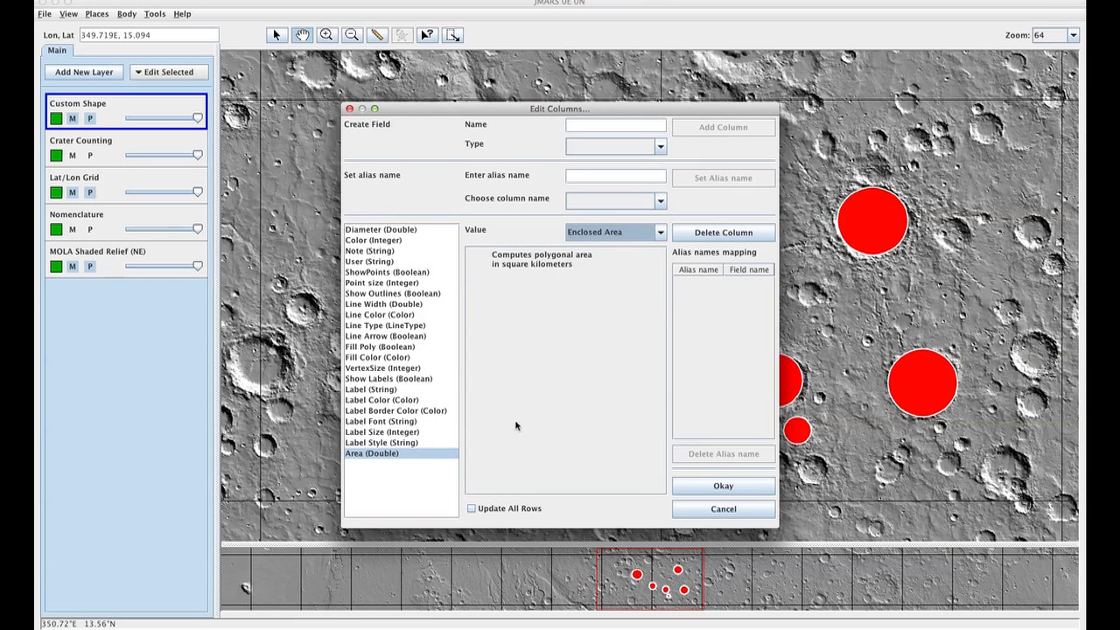
pyautogui.moveTo(490, 515)
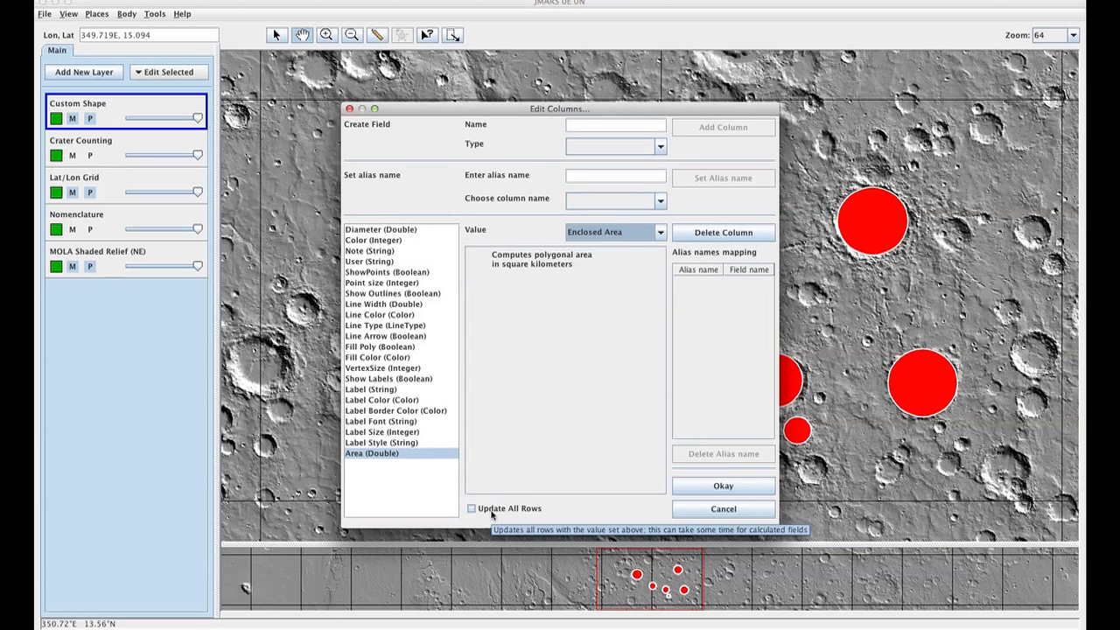
pyautogui.click(470, 508)
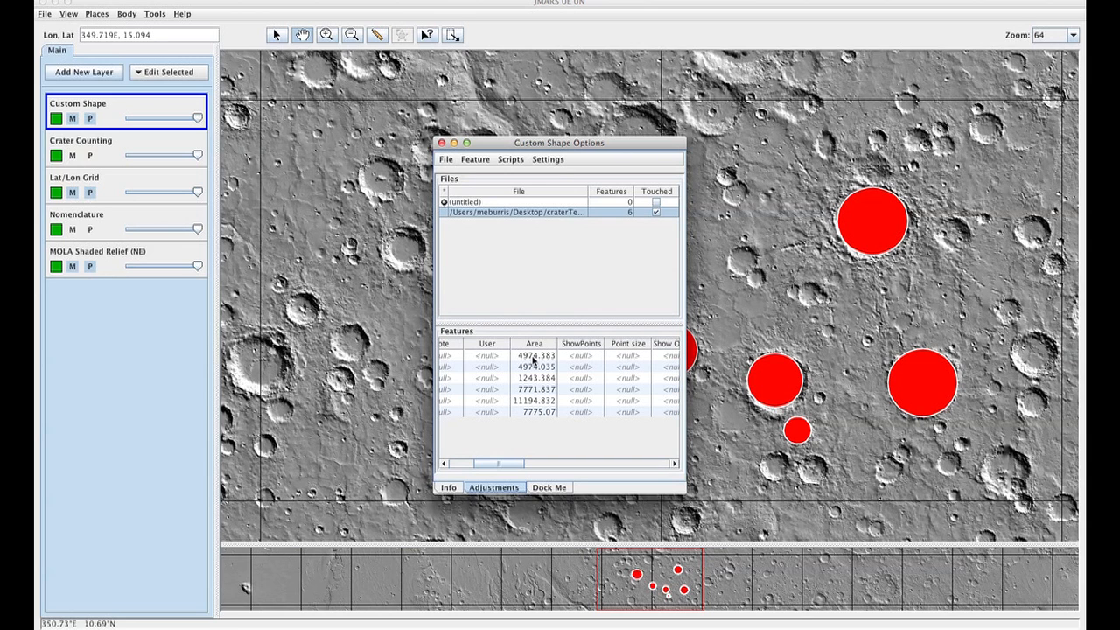
pyautogui.moveTo(490, 342)
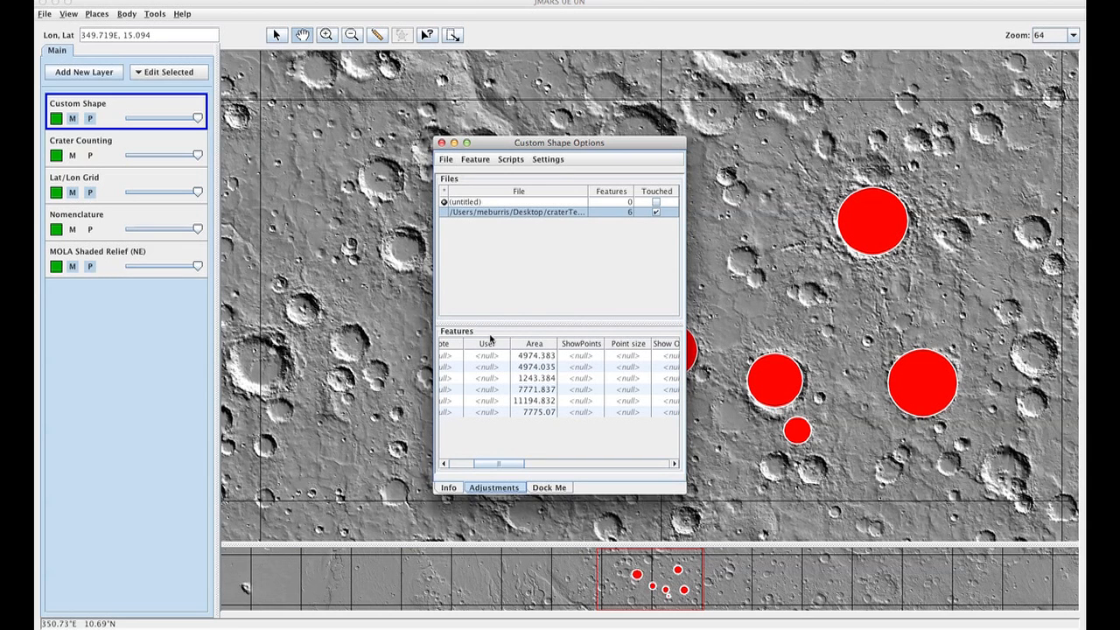